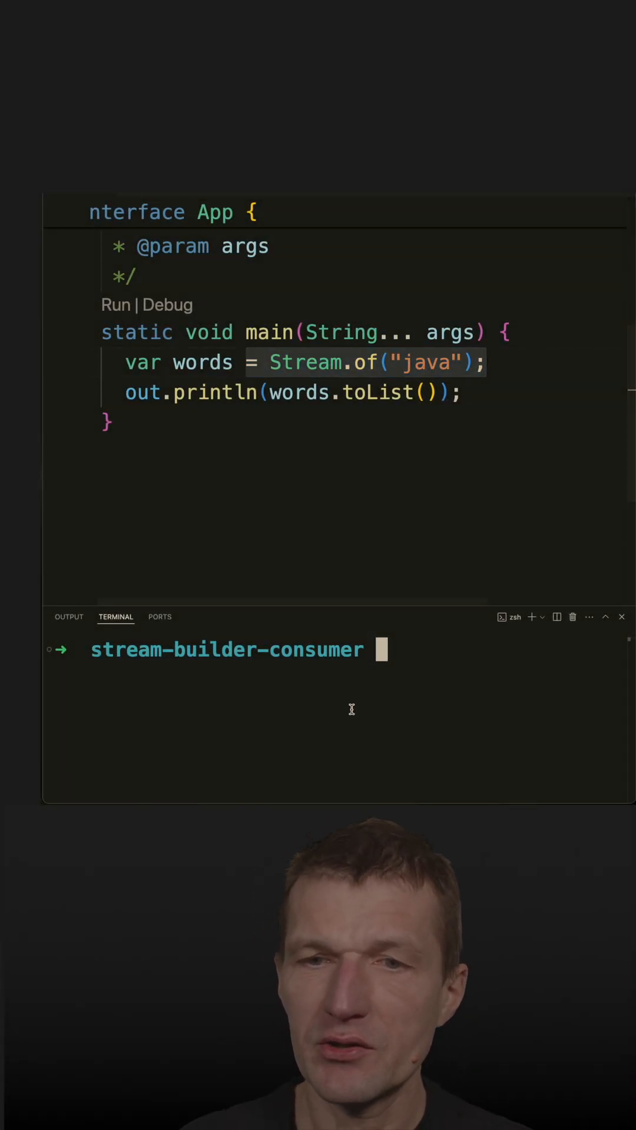
# Run java app.java in the terminal, printing [java] from the Stream.of version
pyautogui.press('Return')
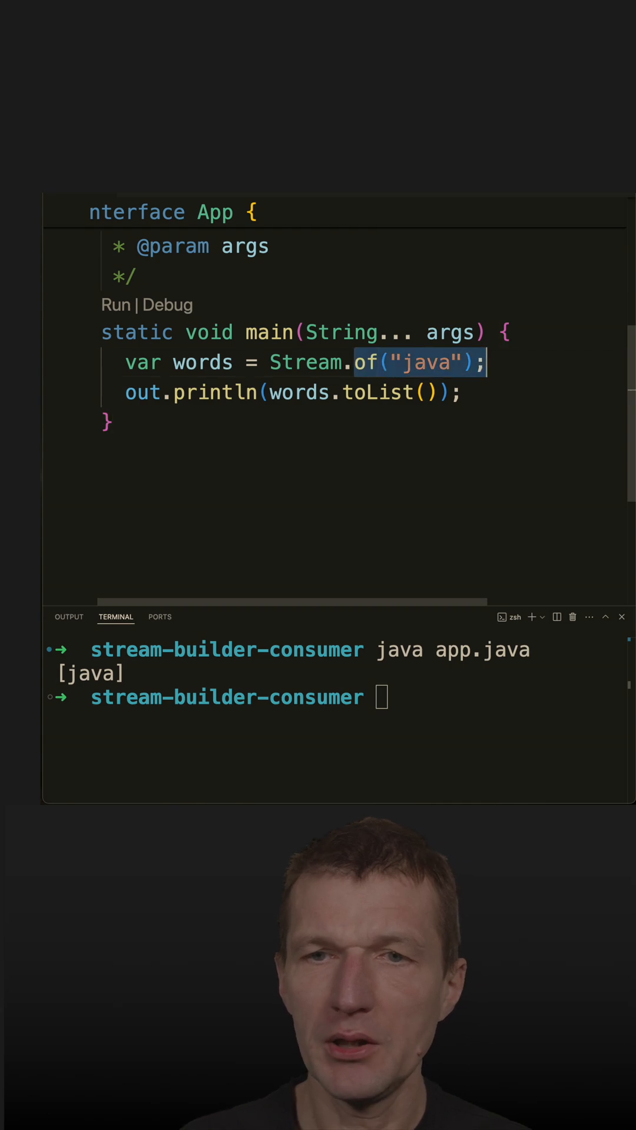
# Create words with Stream.<String>builder().add("java").build() and rerun to confirm [java]
pyautogui.write('<String>')
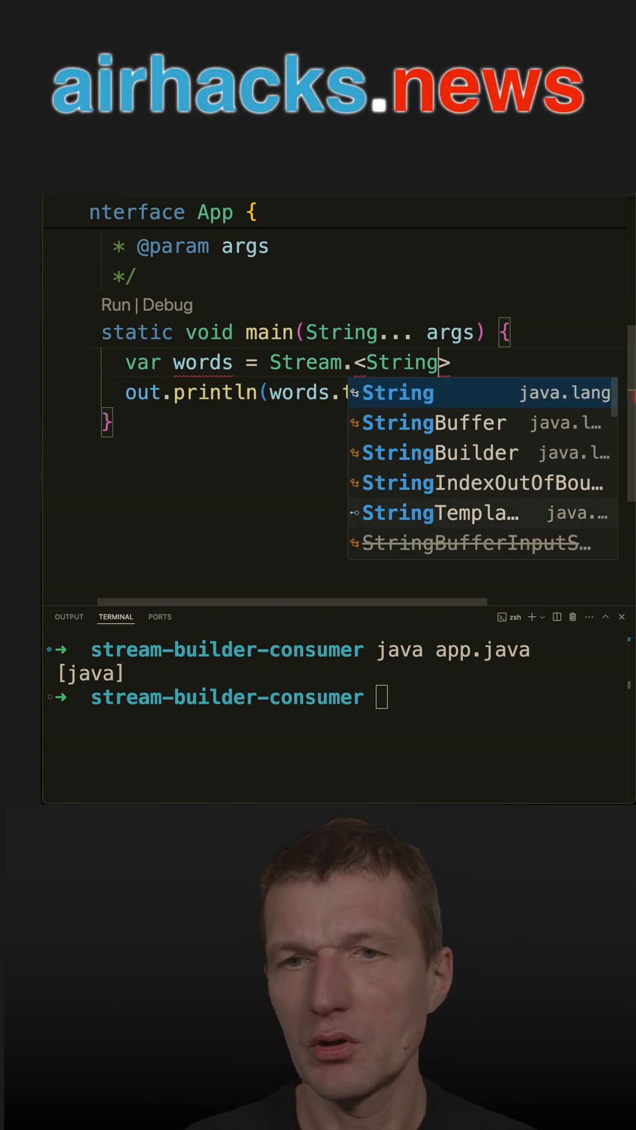
pyautogui.write('builder(')
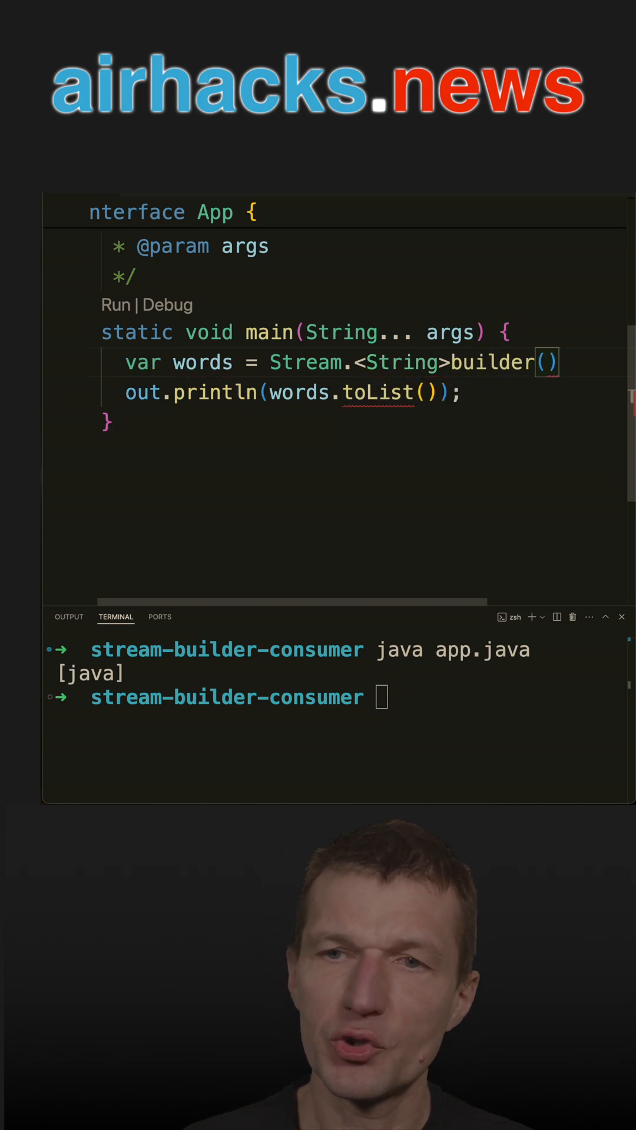
pyautogui.write('.add("')
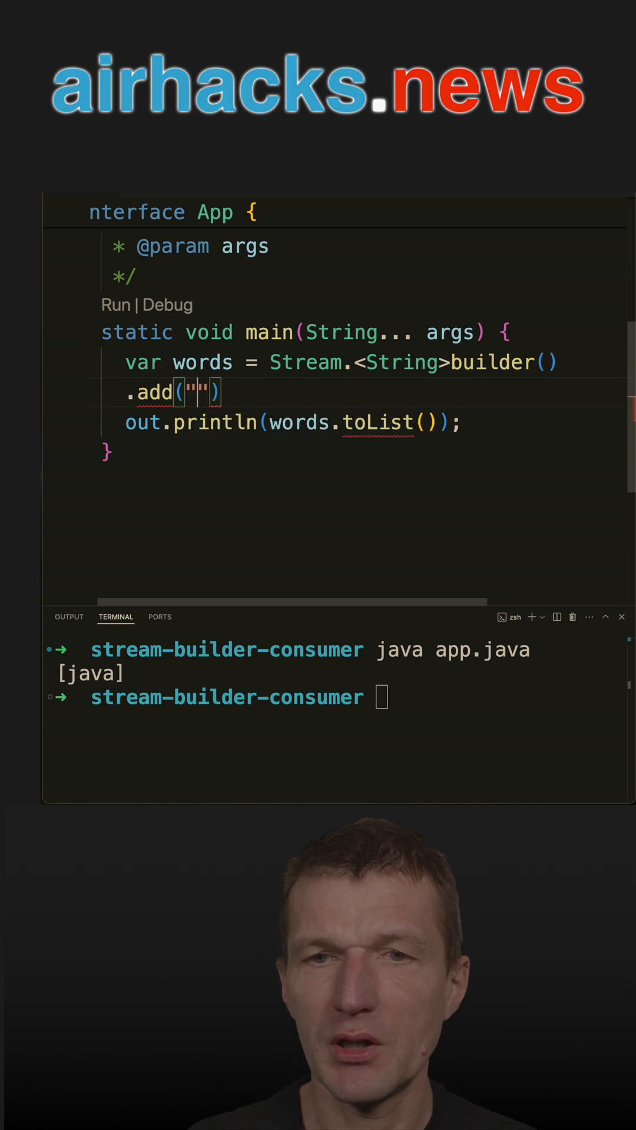
pyautogui.write('java')
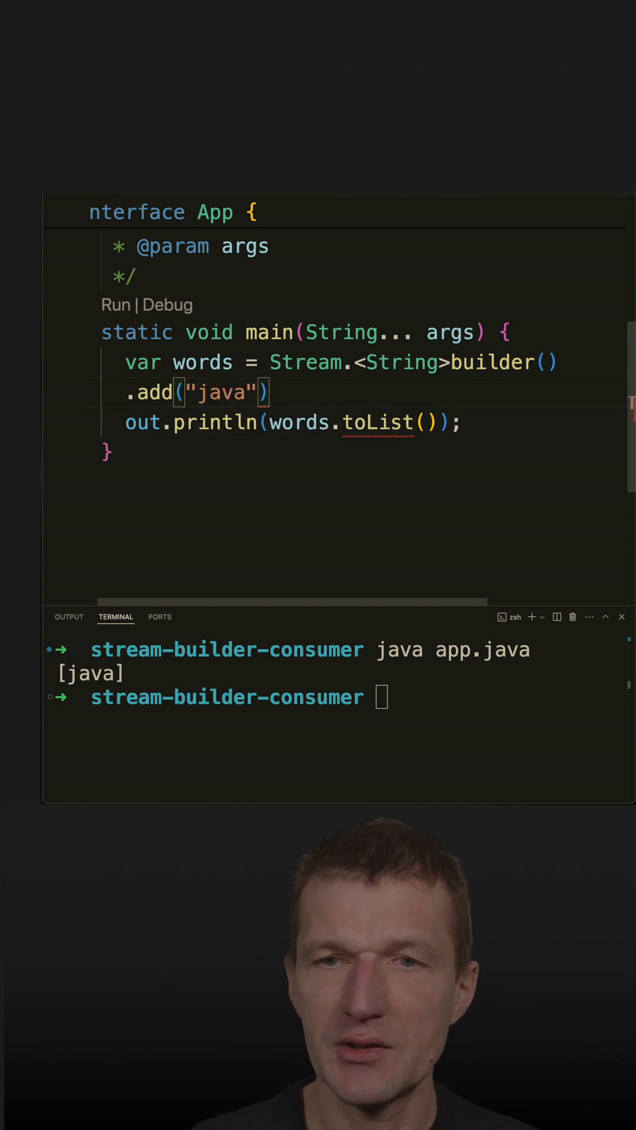
pyautogui.write('.build();')
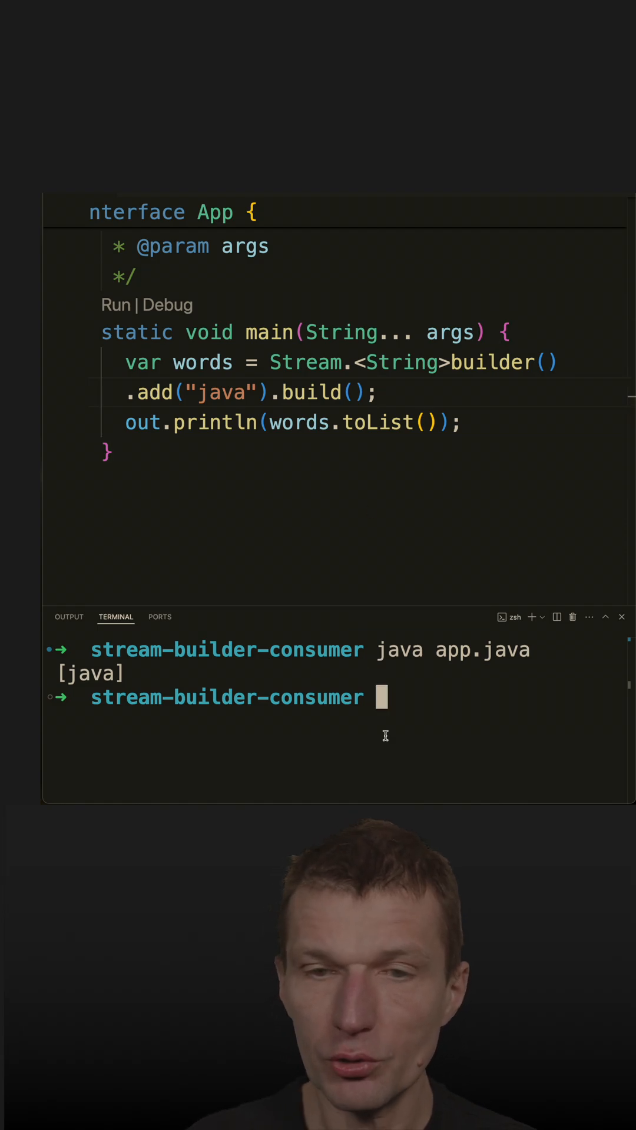
pyautogui.press('Return')
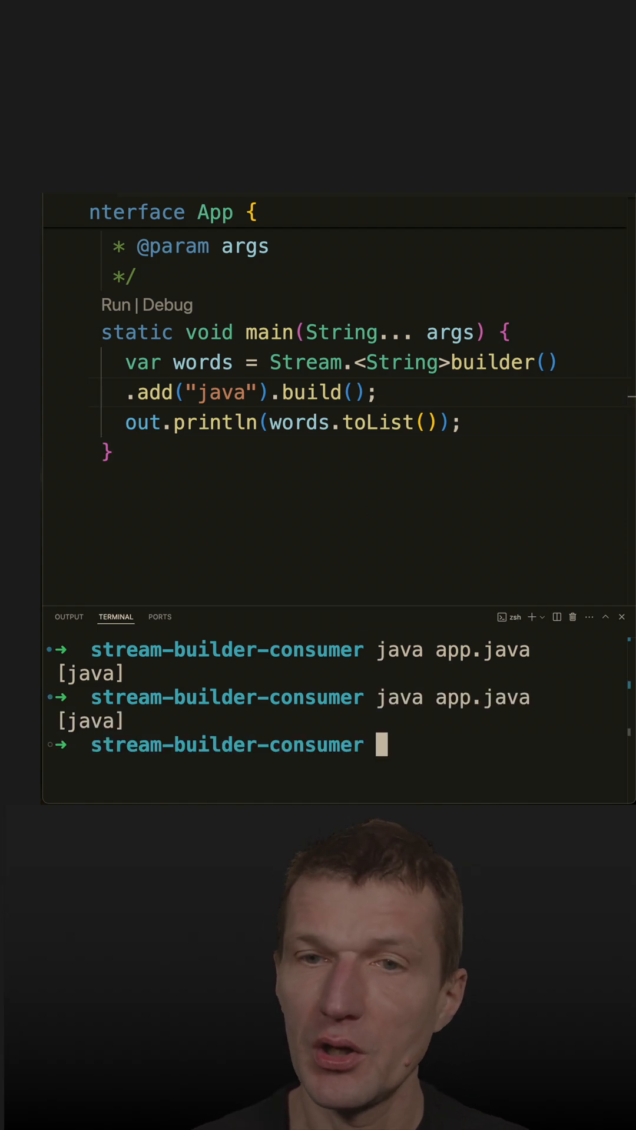
pyautogui.moveTo(305, 361)
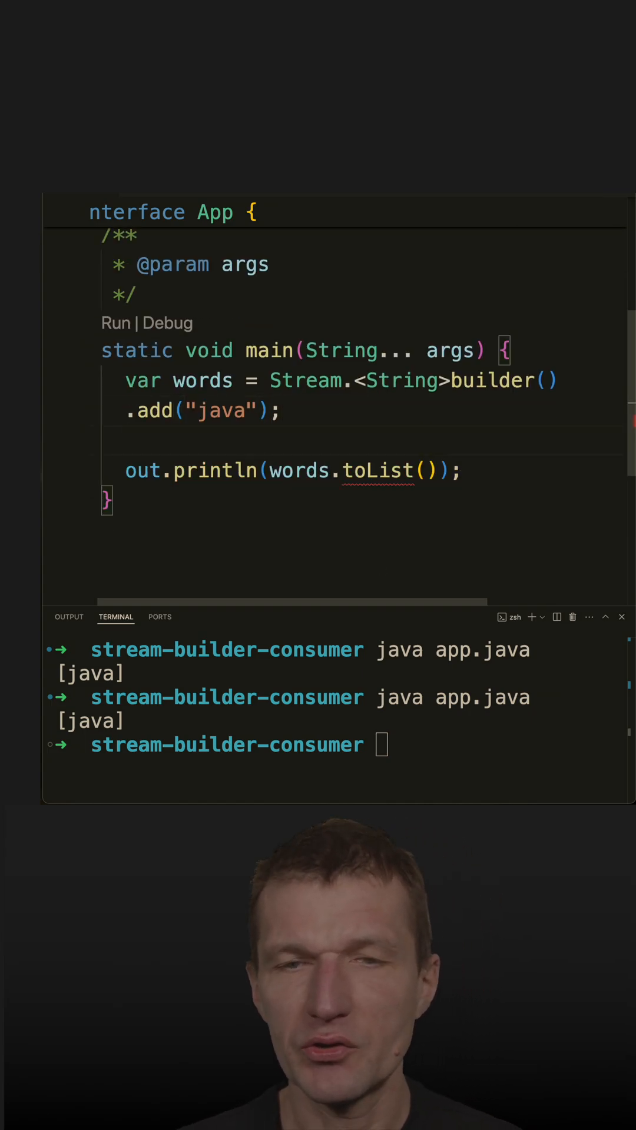
# Call addWord(words), print words.build().toList(), and rerun to get [java, duke]
pyautogui.write('addWord(words);')
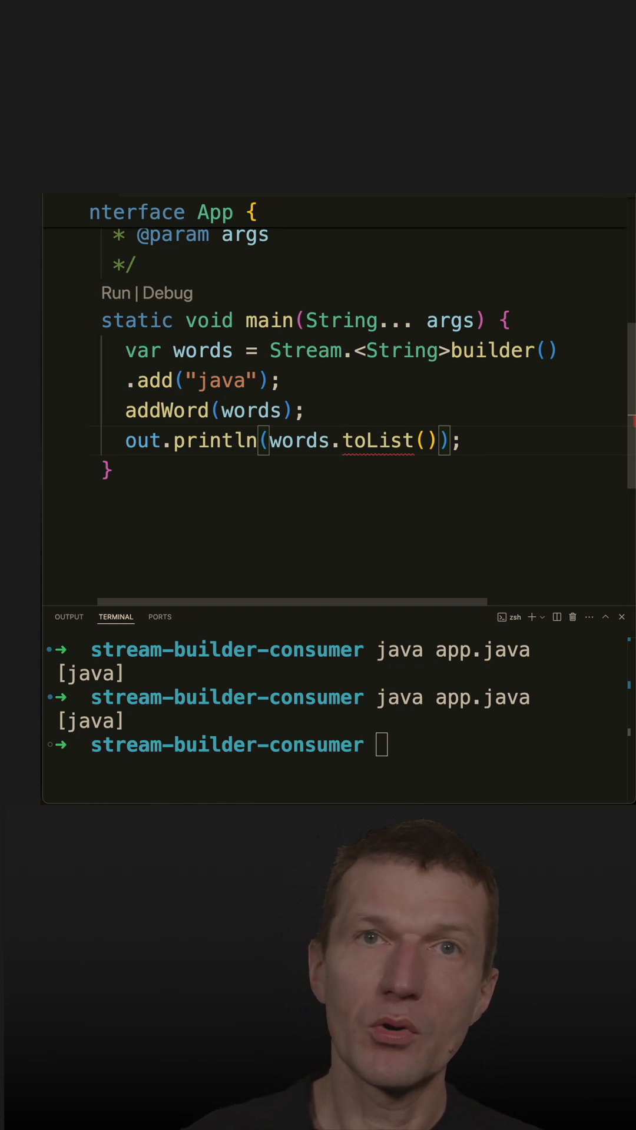
pyautogui.write('build().')
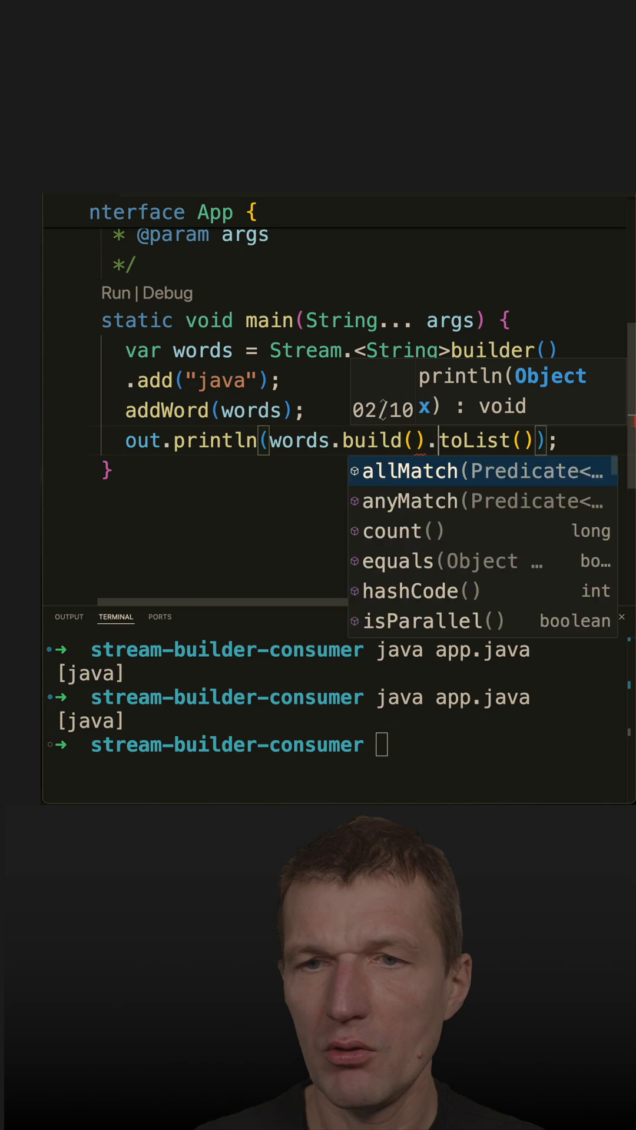
pyautogui.press('Escape')
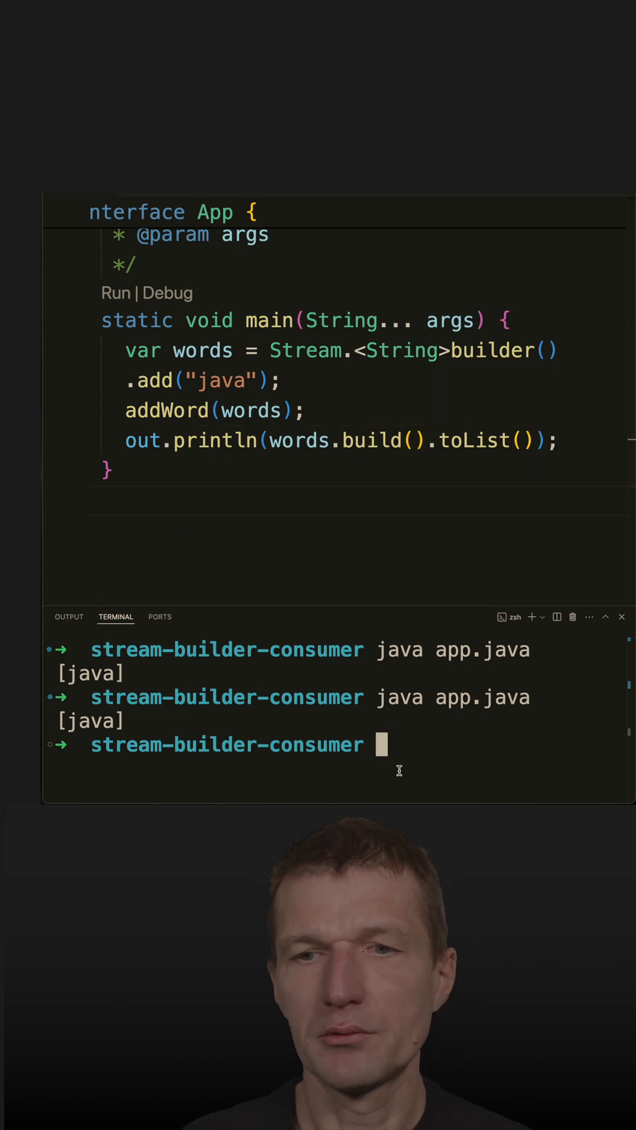
pyautogui.press('Return')
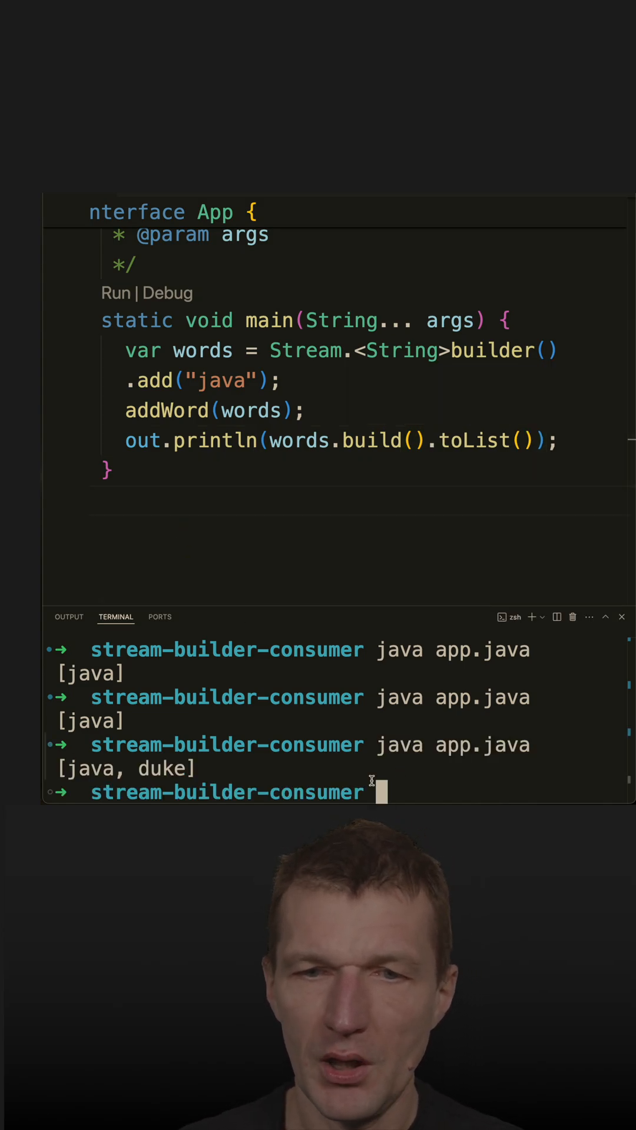